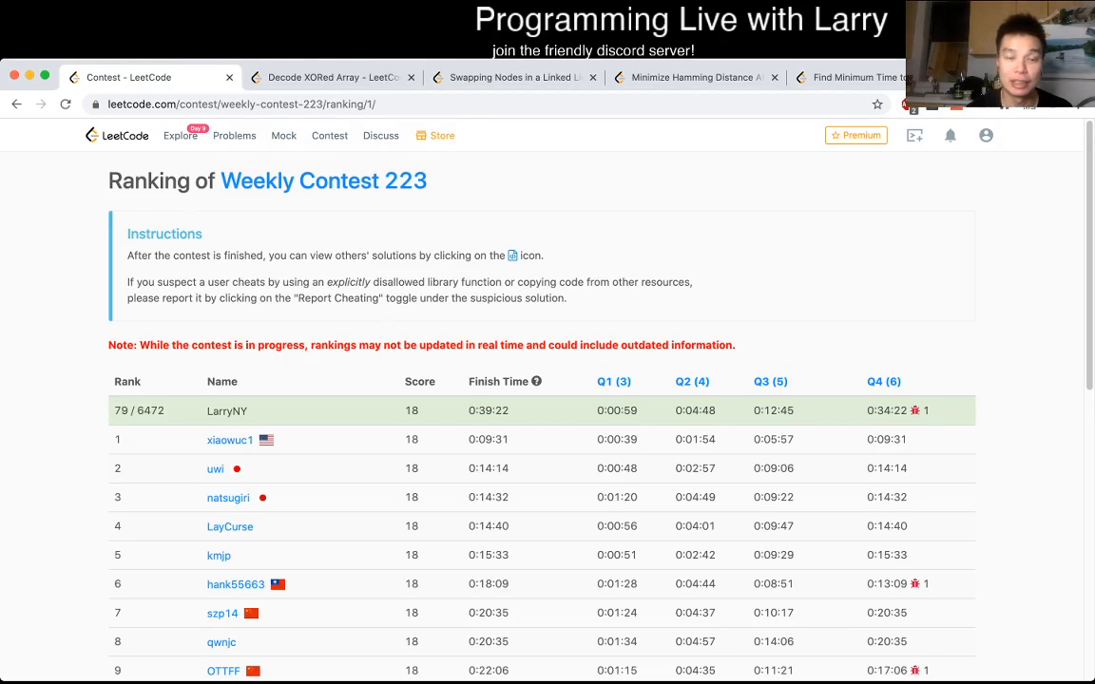
# Step: Switch from the Weekly Contest 223 rankings to the Decode XORed Array problem tab
pyautogui.click(333, 77)
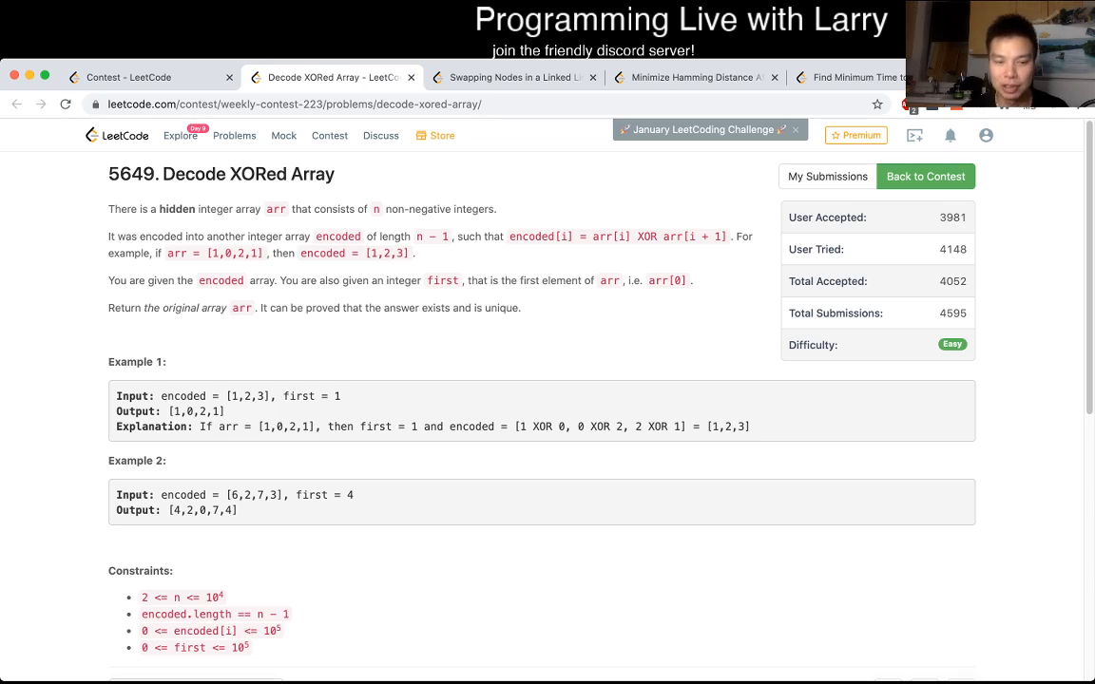
# Step: Scroll the problem page down to the Python3 solution in the code editor
pyautogui.scroll(-3)
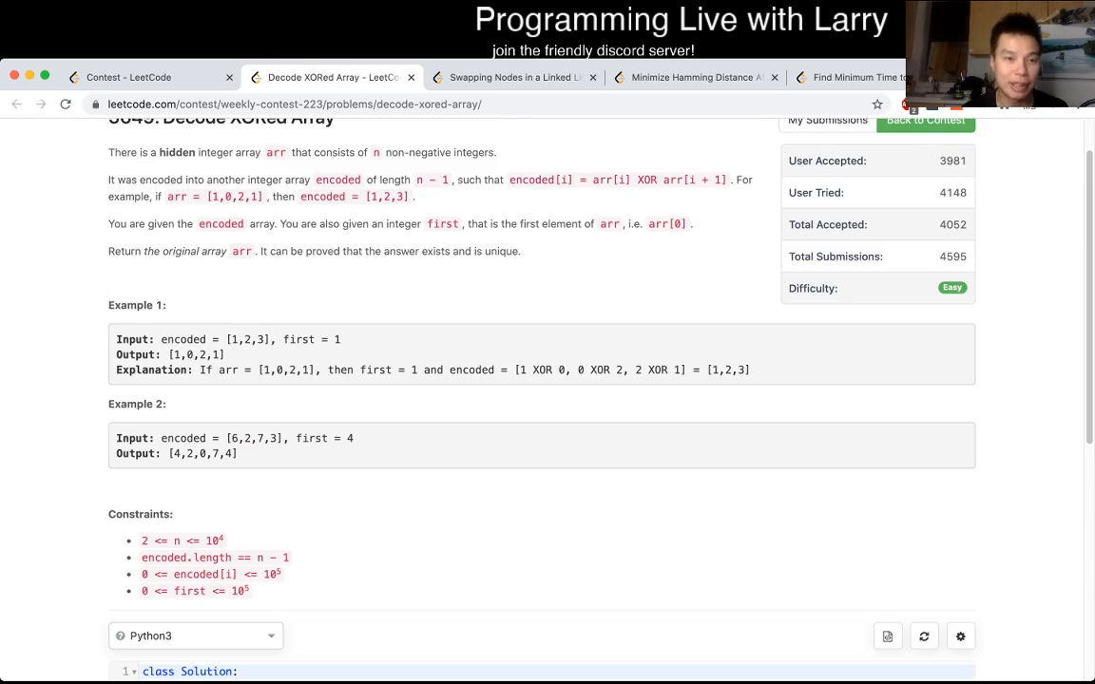
pyautogui.scroll(3)
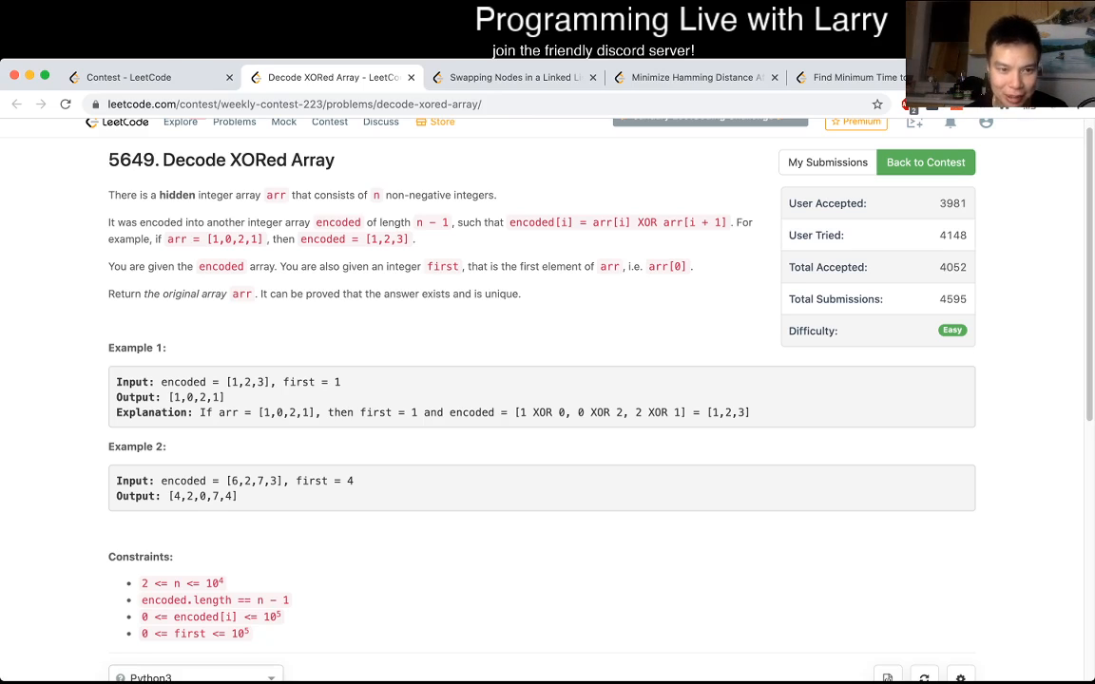
pyautogui.scroll(-3)
pyautogui.write('# a')
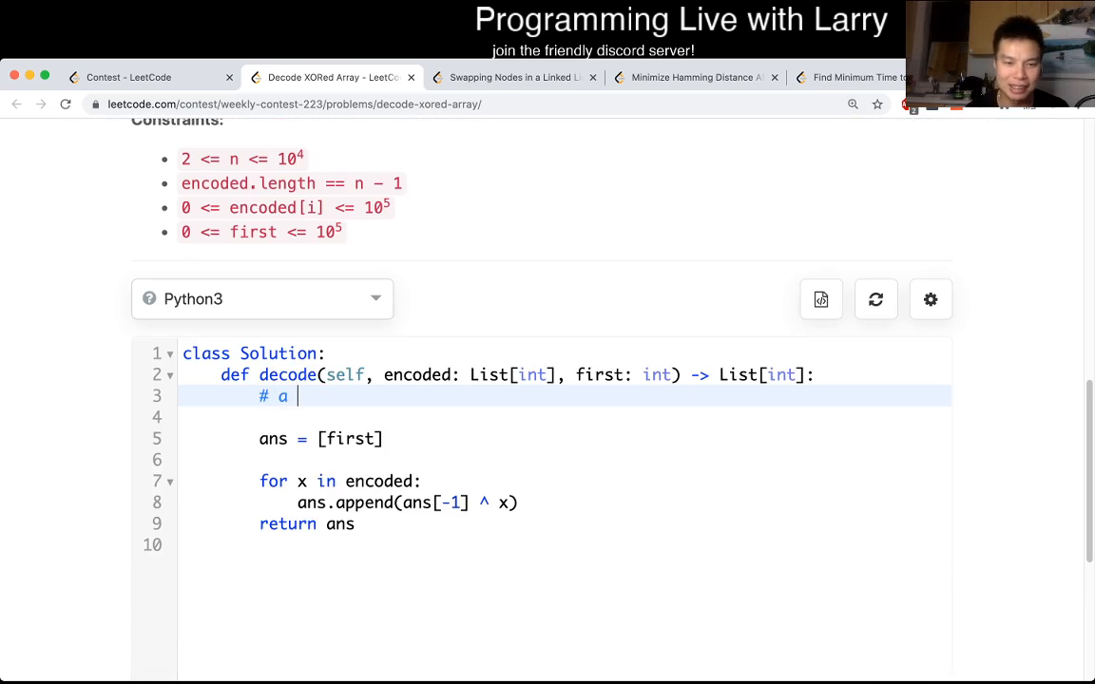
# Step: Type the comments '# a ^ x = b' and '# a = b ^ x' on lines 3 and 4
pyautogui.write('^ x =')
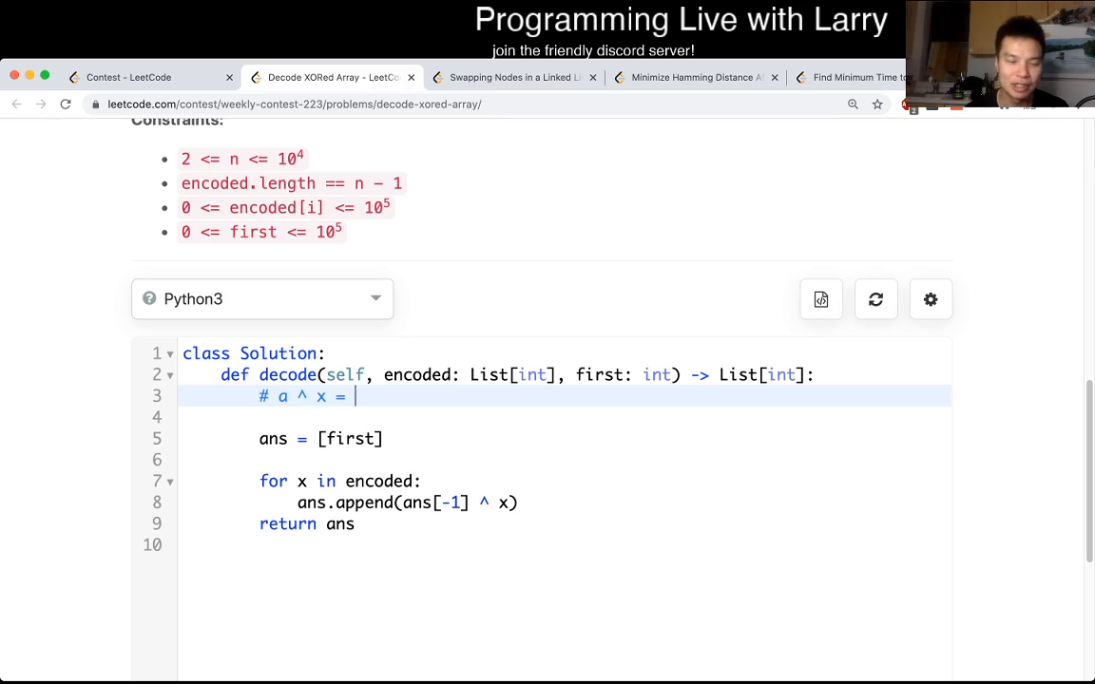
pyautogui.write('b')
pyautogui.click(564, 417)
pyautogui.write('#')
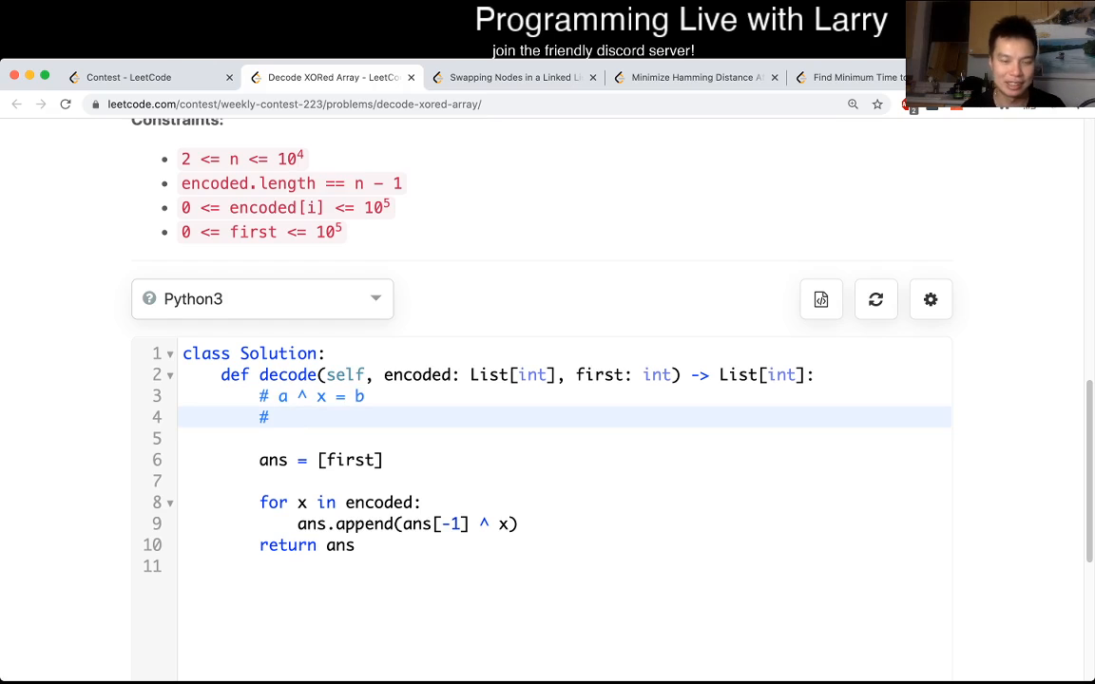
pyautogui.write('a =')
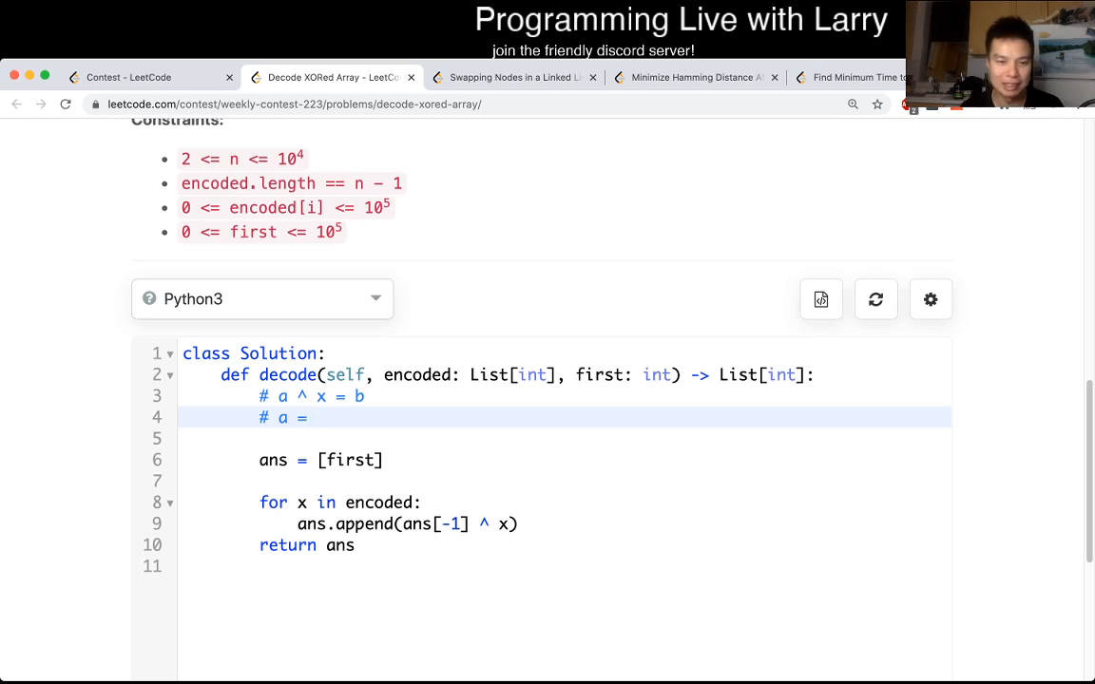
pyautogui.write('b ^')
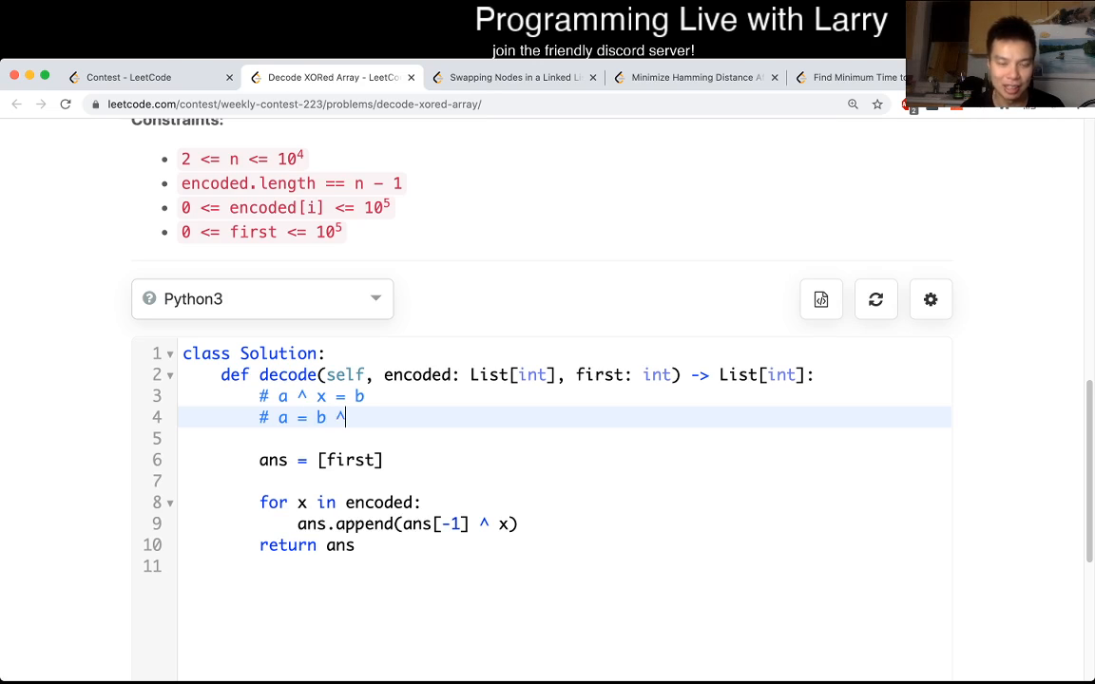
pyautogui.write('"')
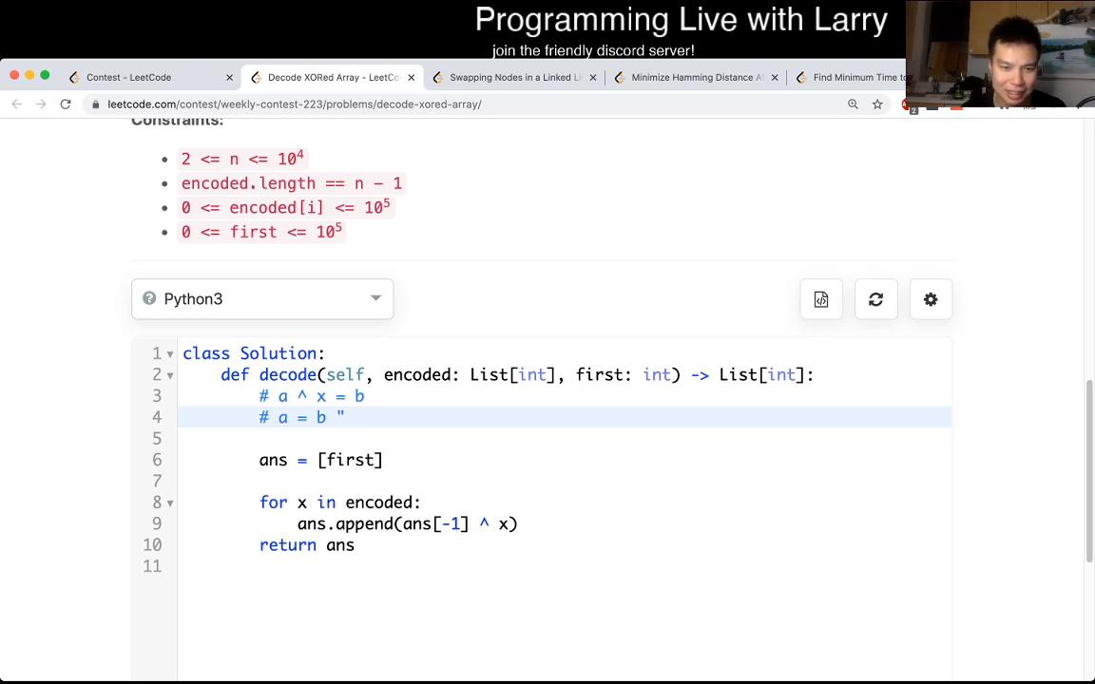
pyautogui.write('^')
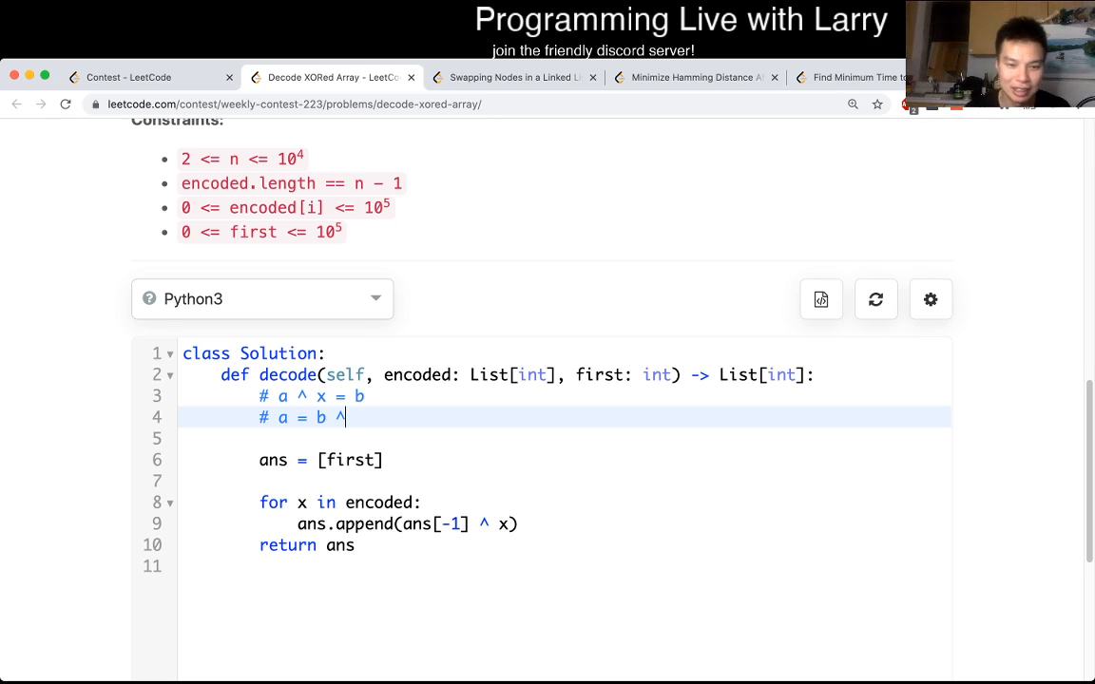
pyautogui.write("'")
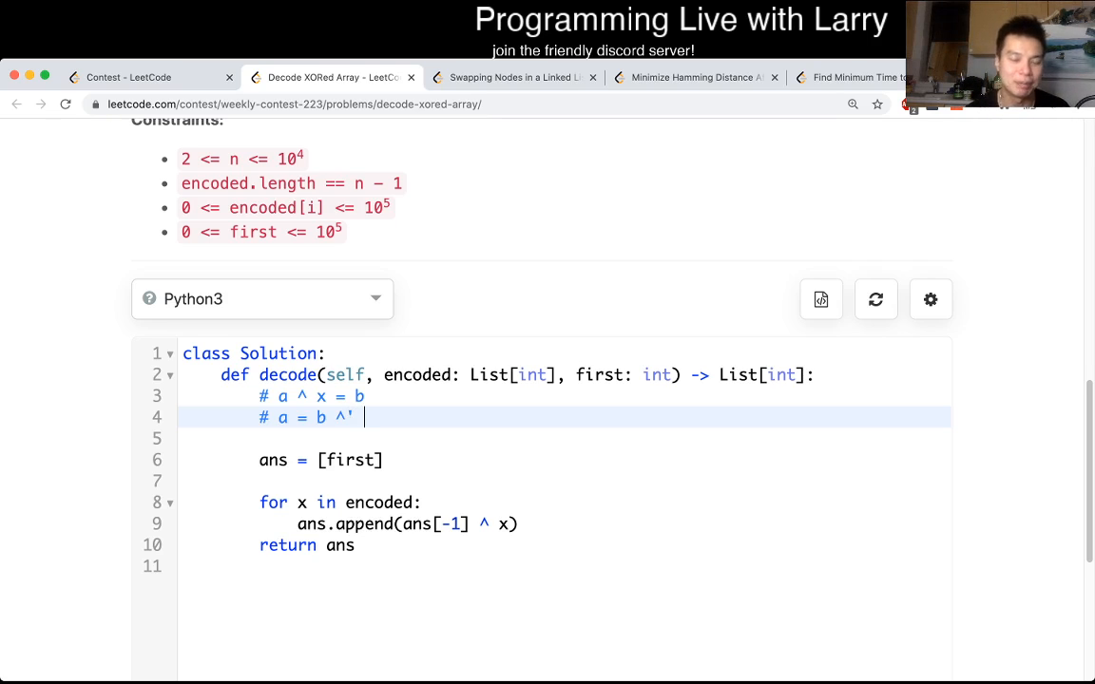
pyautogui.write('x')
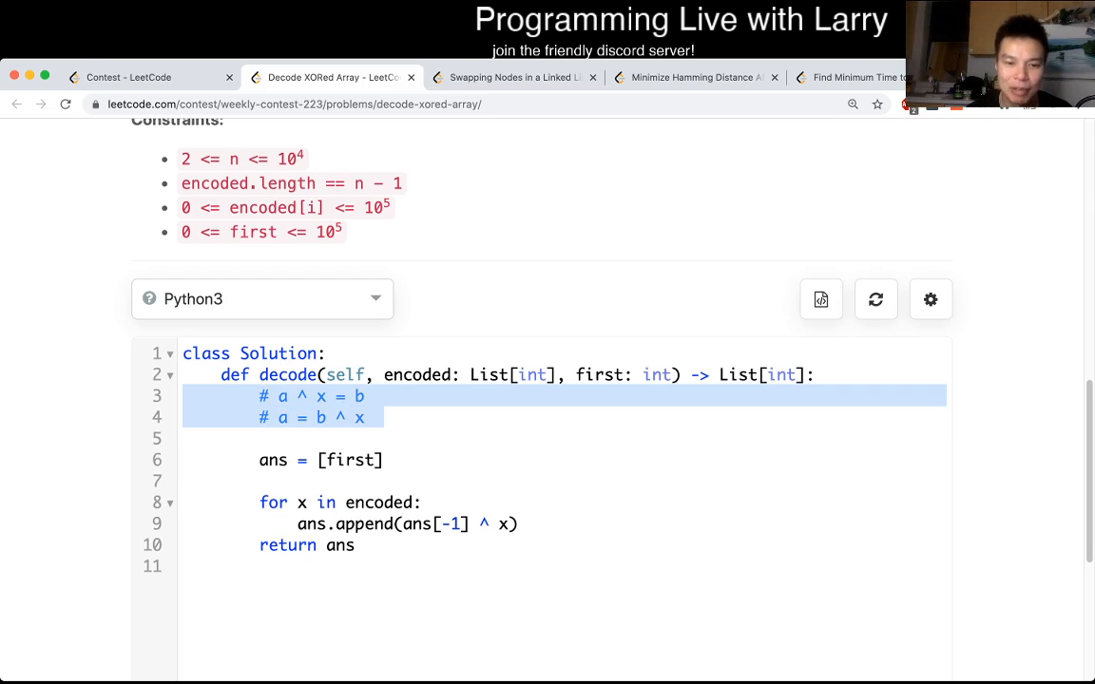
pyautogui.click(259, 480)
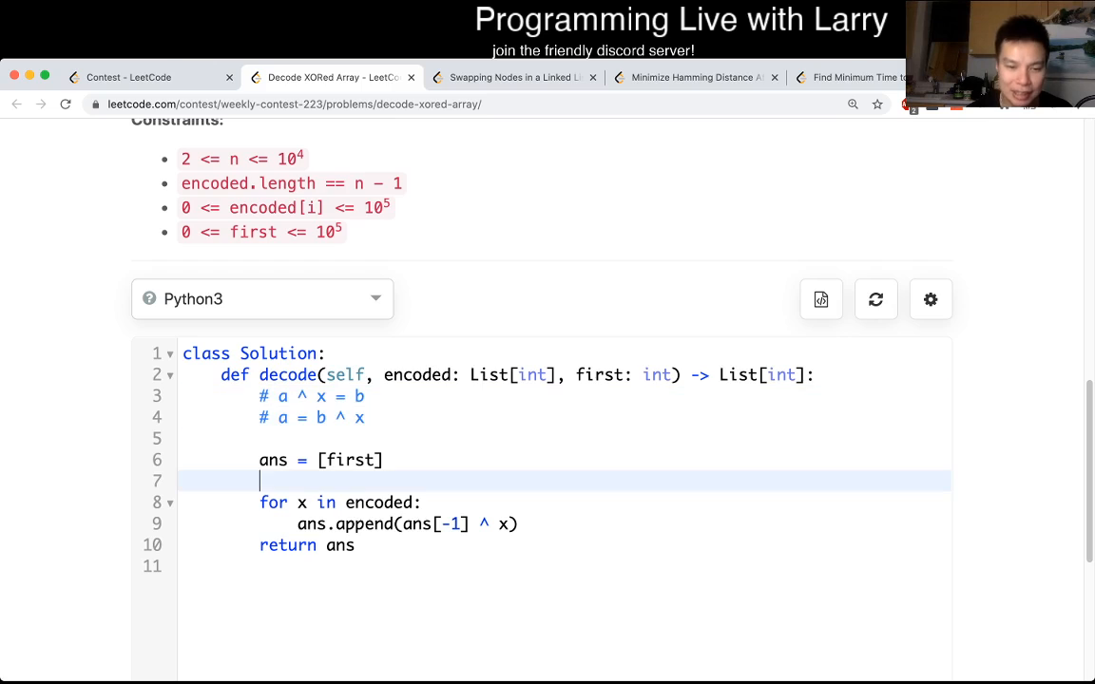
# Step: Delete the blank line before the for loop and highlight the returned ans
pyautogui.press('Backspace')
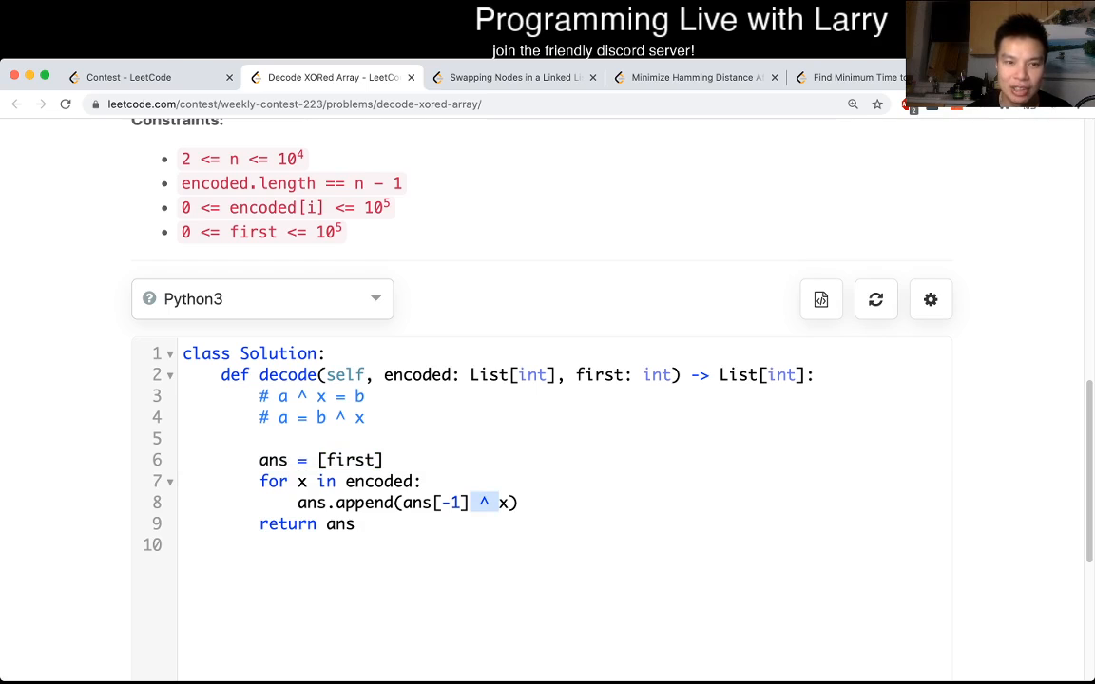
pyautogui.scroll(3)
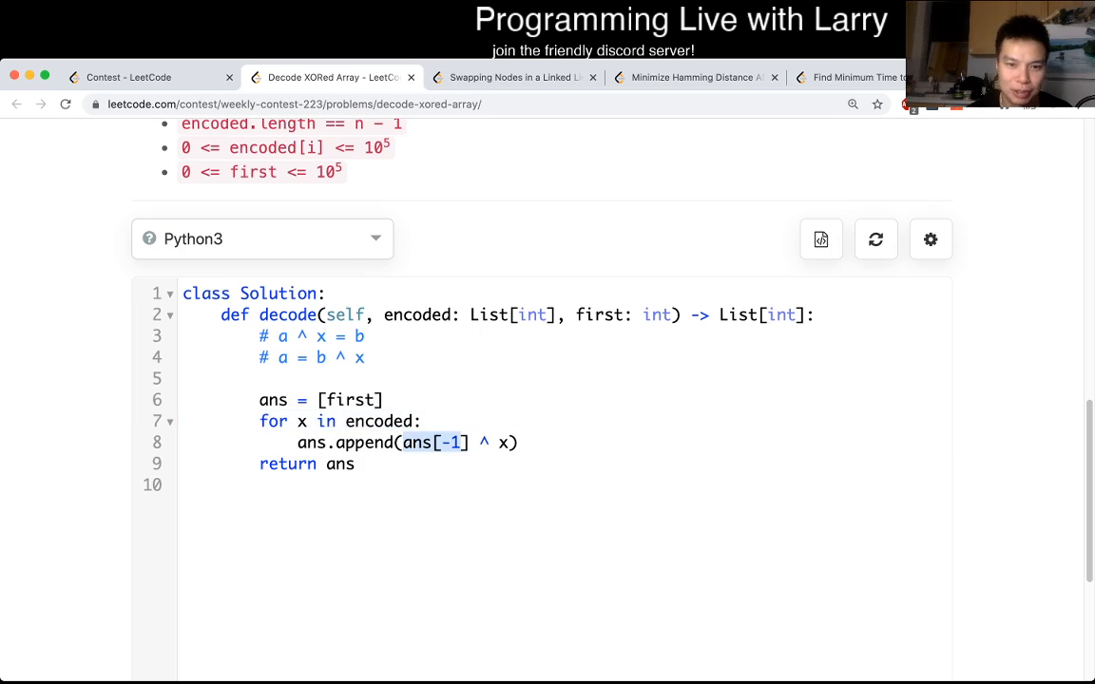
pyautogui.doubleClick(416, 315)
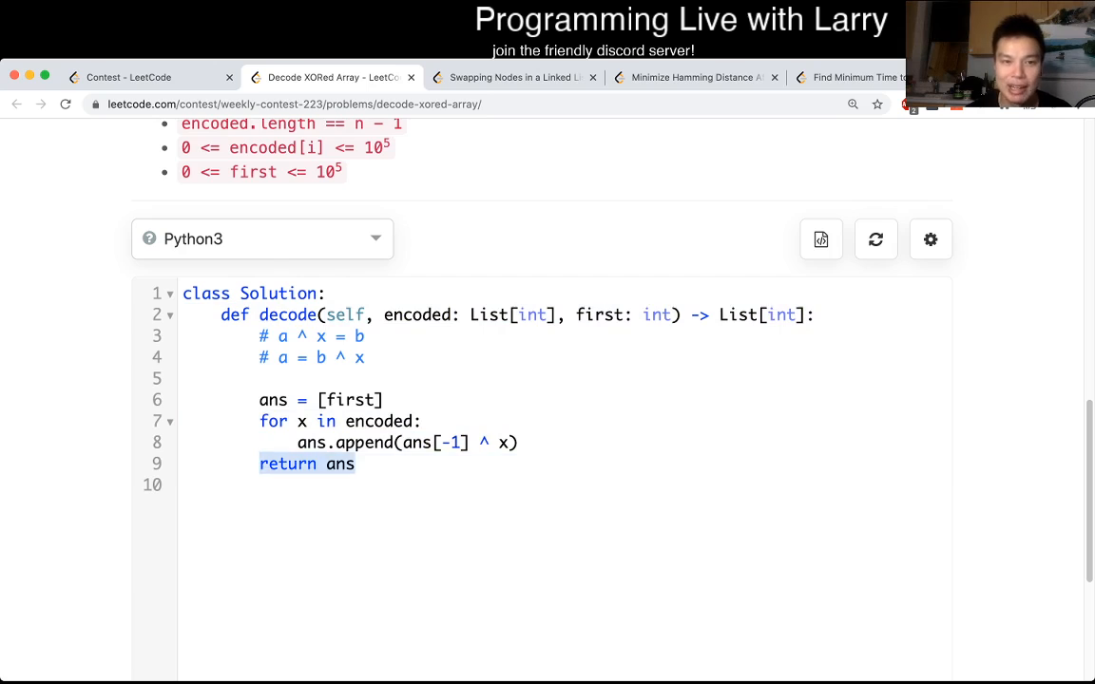
pyautogui.scroll(3)
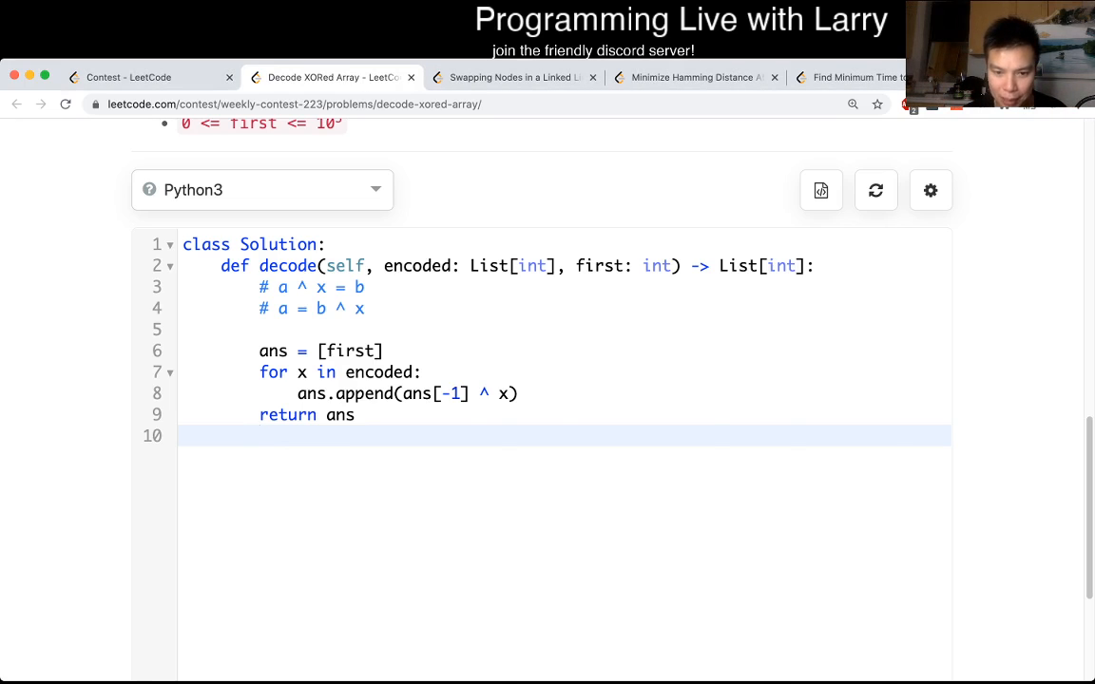
# Step: Reopen Decode XORed Array from the Weekly Contest 223 problem list
pyautogui.click(131, 77)
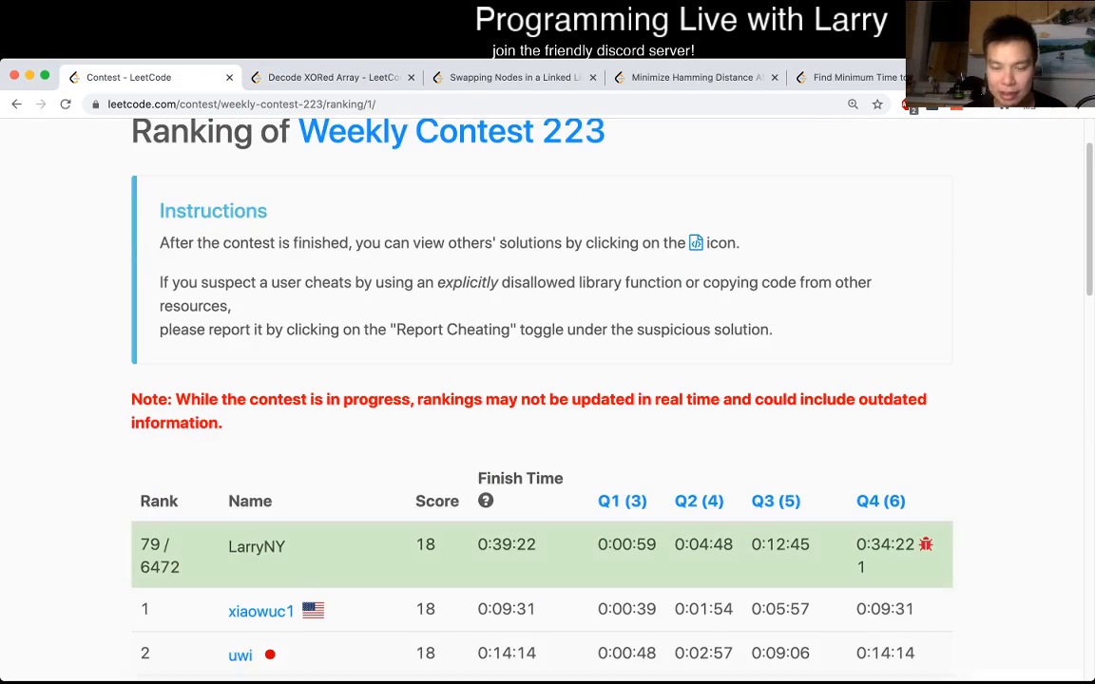
pyautogui.click(332, 77)
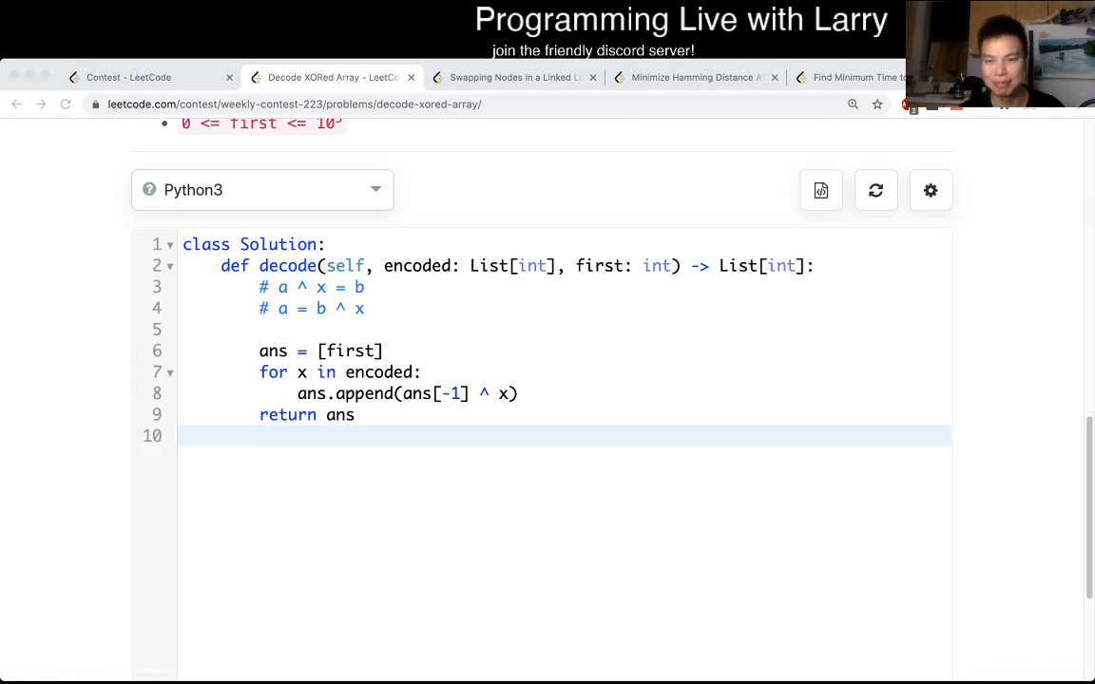
pyautogui.click(128, 77)
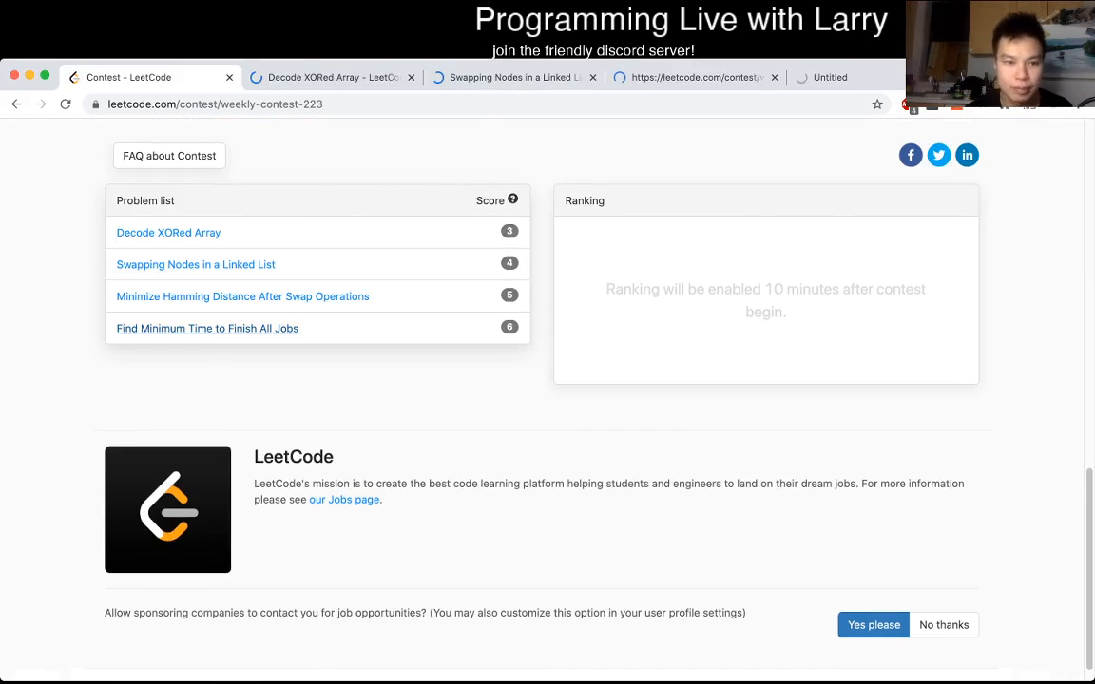
pyautogui.click(168, 232)
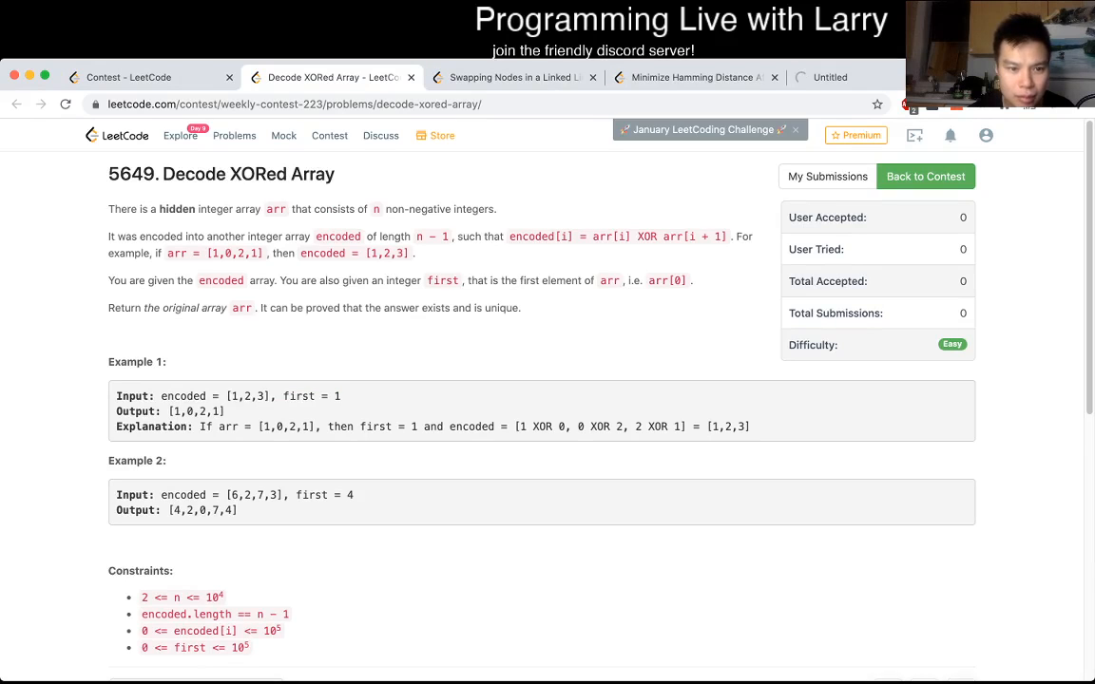
# Step: Retype ans = [first] and a loop over encoded appending ans[-1] ^ x
pyautogui.scroll(-3)
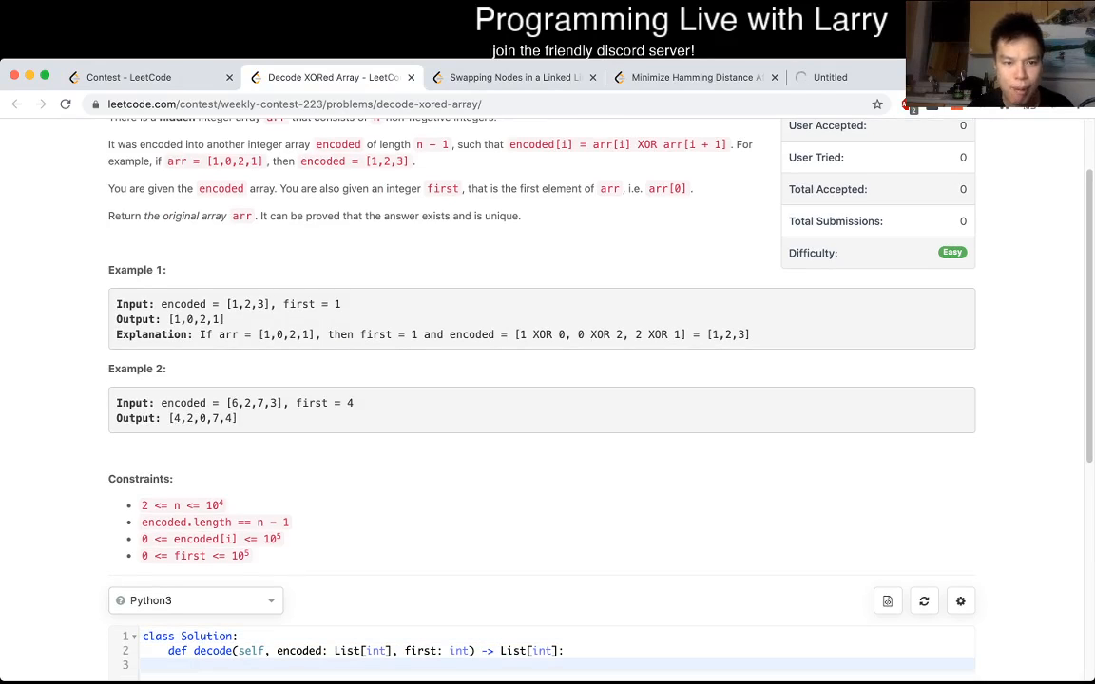
pyautogui.write('ans')
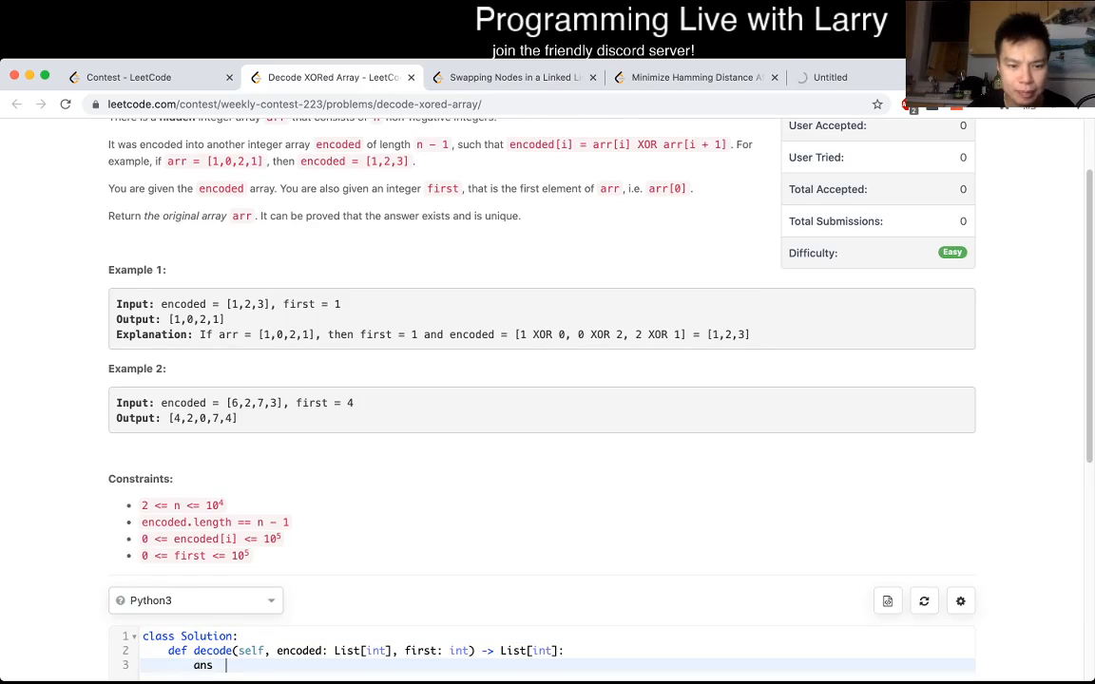
pyautogui.write('= []')
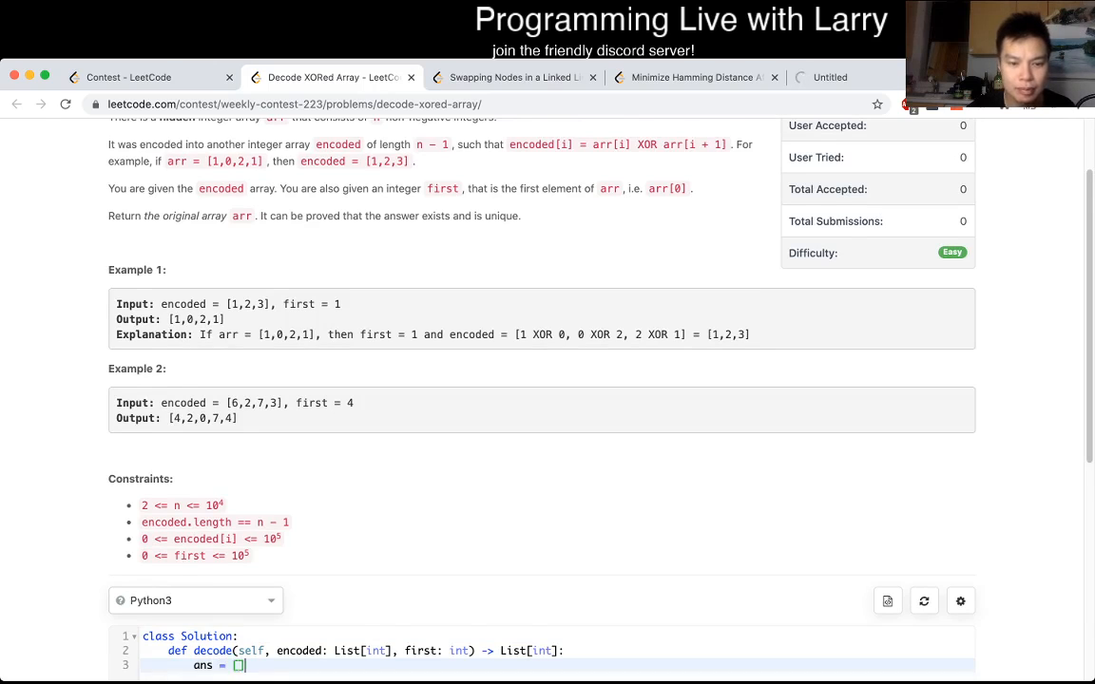
pyautogui.scroll(-3)
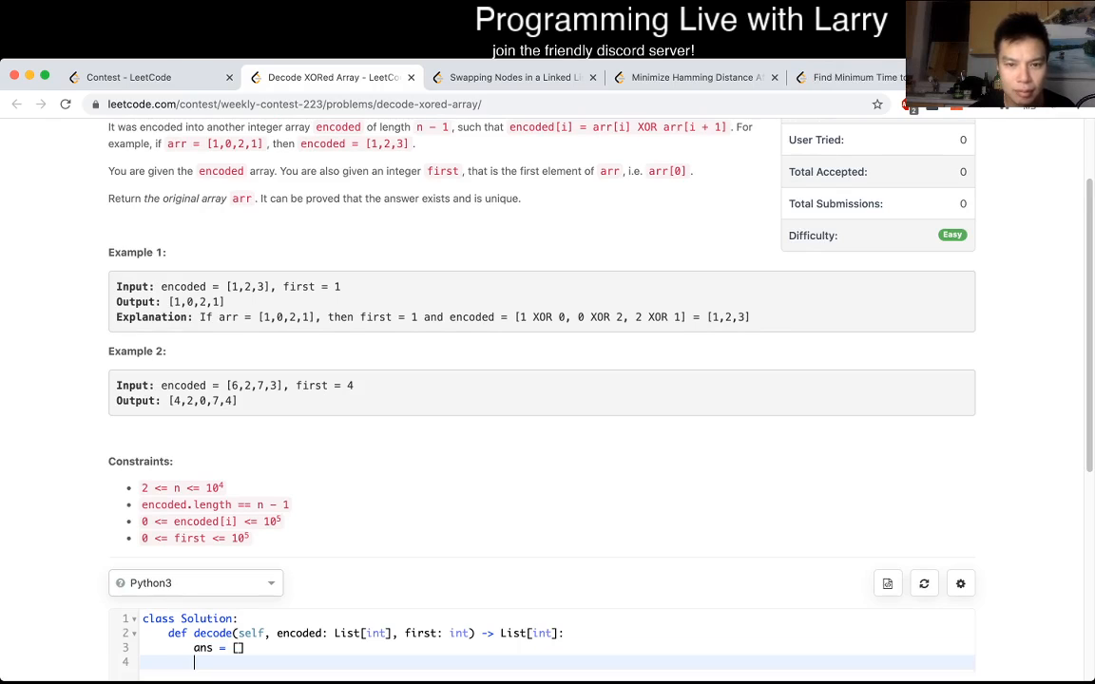
pyautogui.scroll(-3)
pyautogui.write('for')
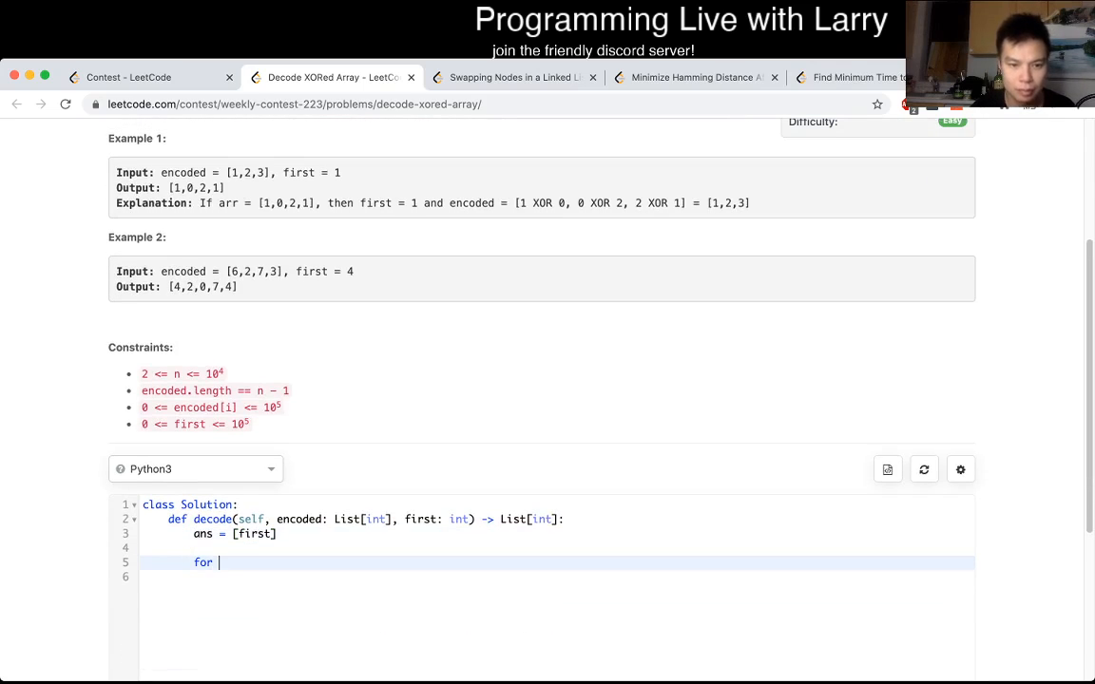
pyautogui.write('x in encod')
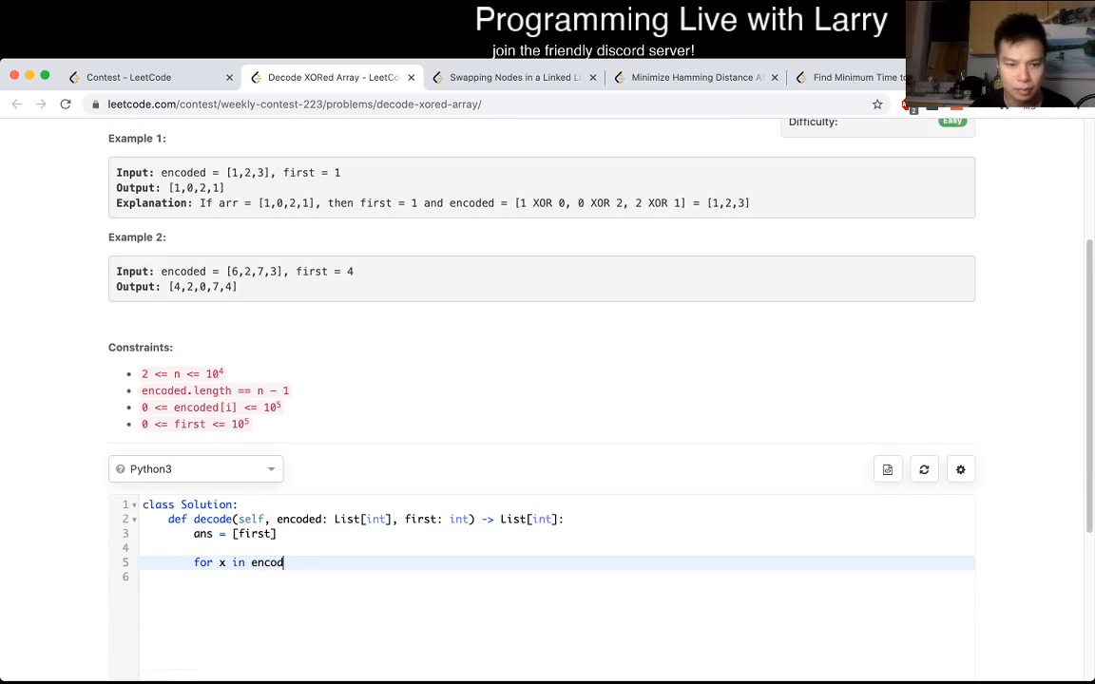
pyautogui.write('ed:')
pyautogui.click(557, 577)
pyautogui.write('ans.append(ans[')
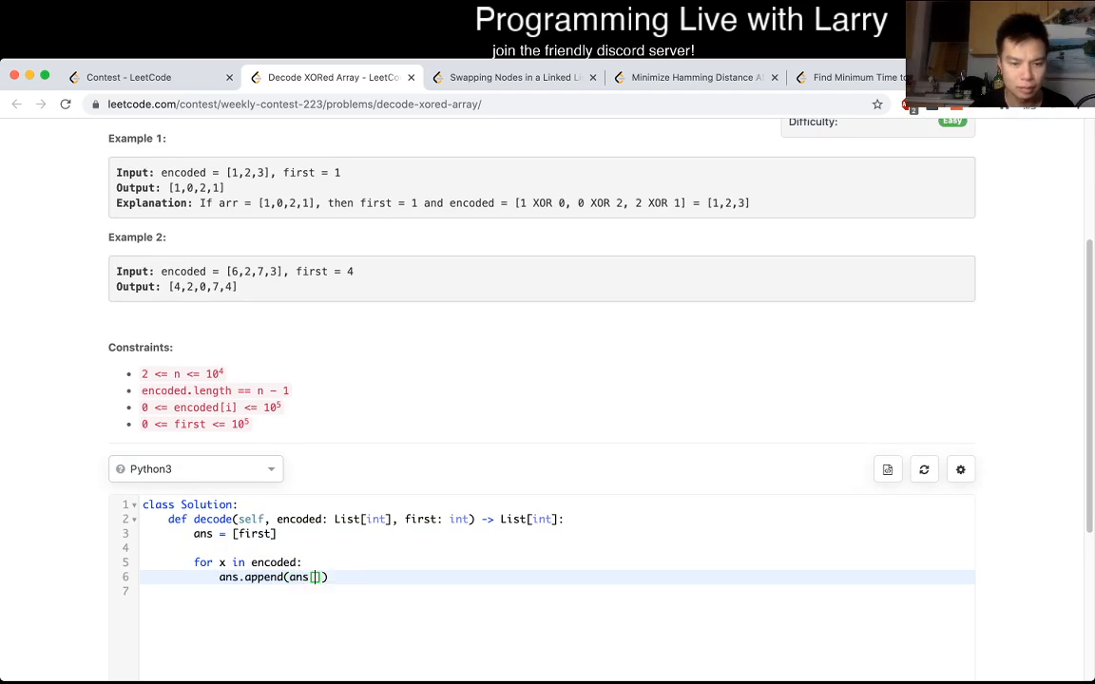
pyautogui.write('-1] ^ x')
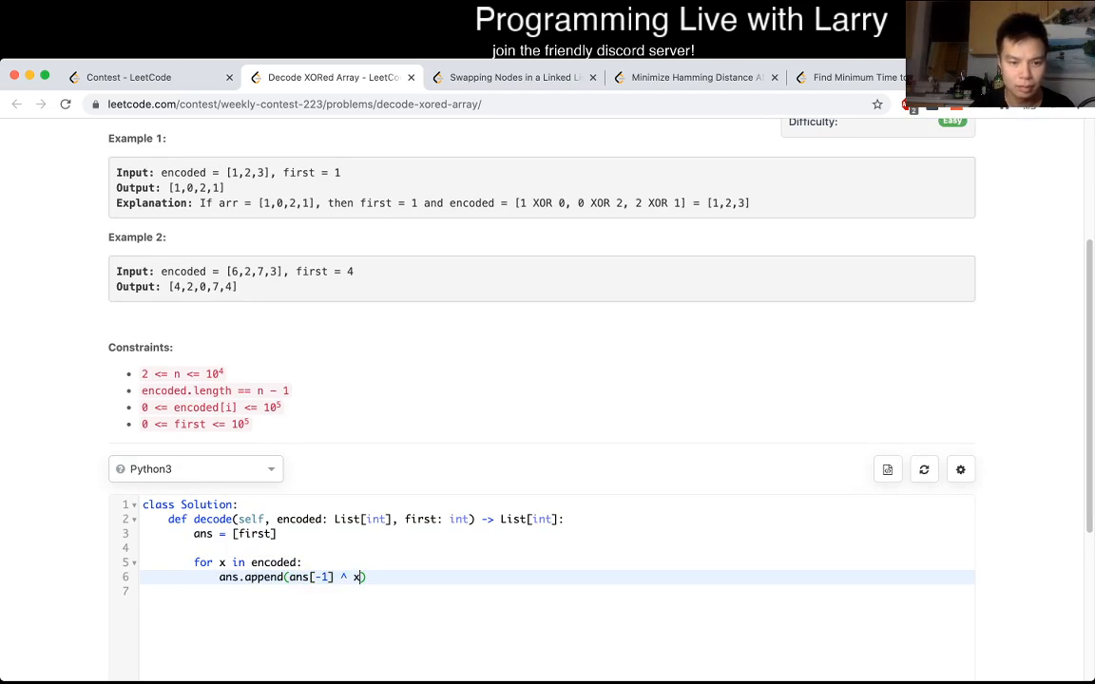
# Step: Add return ans, run both examples getting [1,0,2,1] and [4,2,0,7,4], then view rankings
pyautogui.write('return ans')
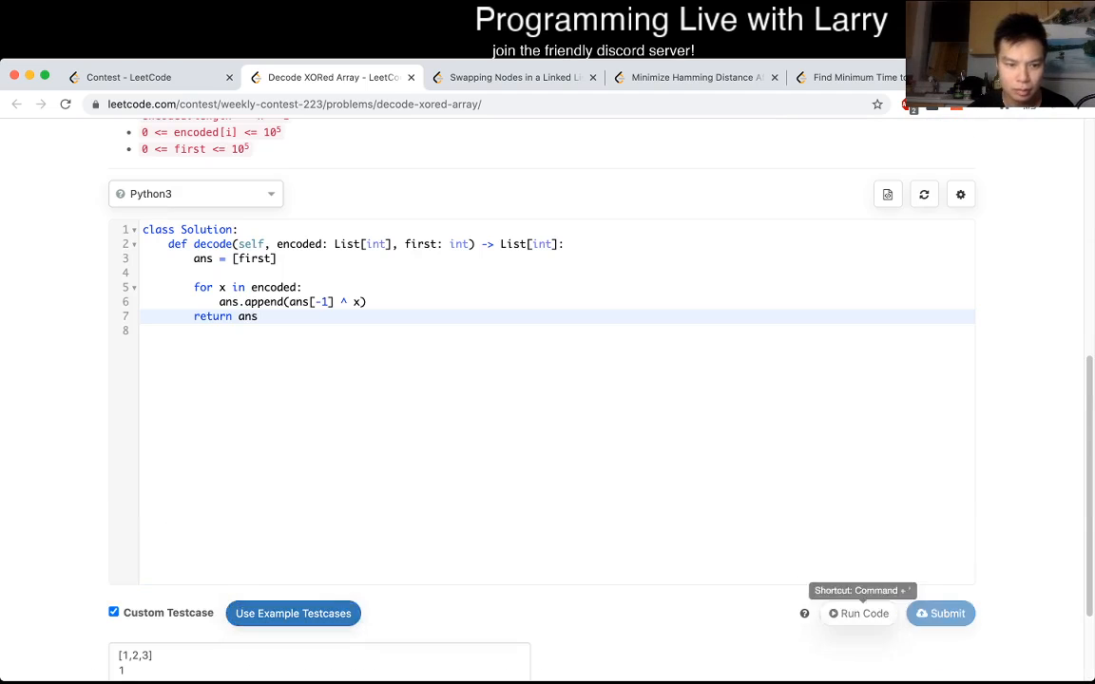
pyautogui.click(859, 613)
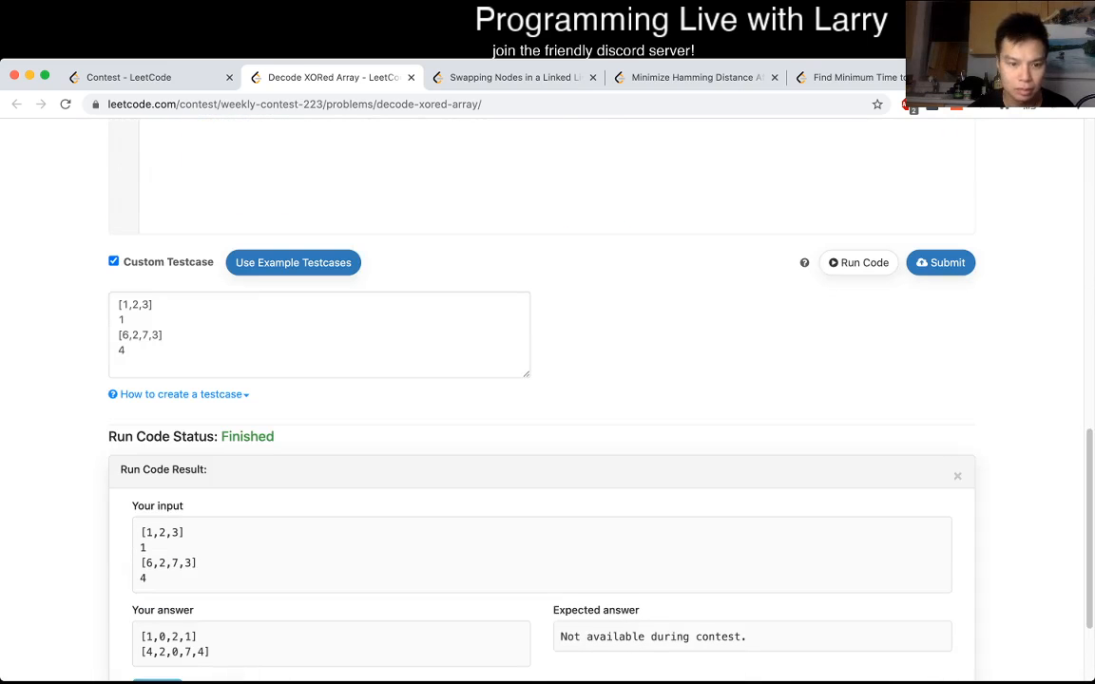
pyautogui.click(130, 77)
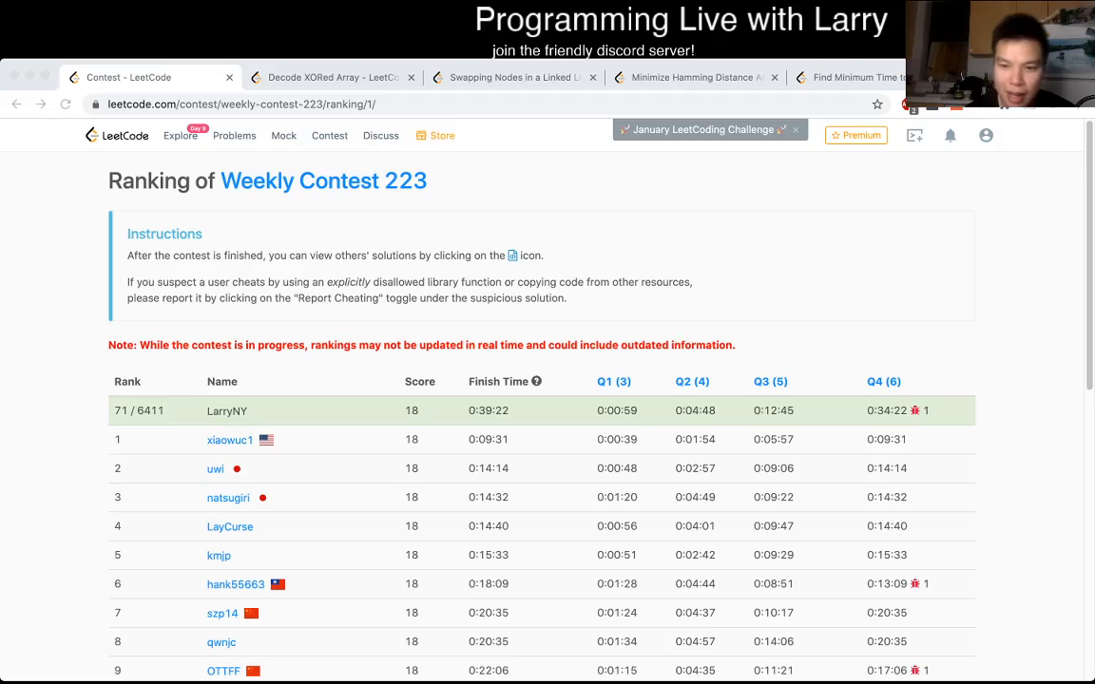